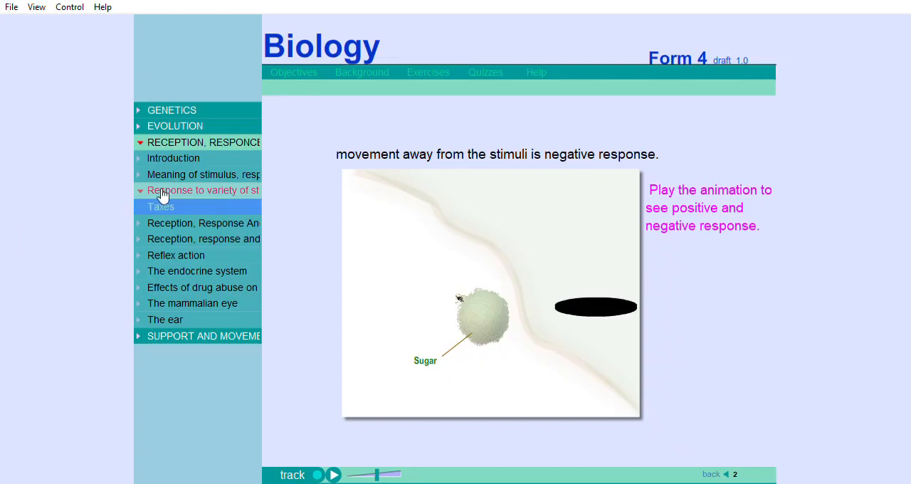
# Go to the Taxes topic page listing its subtopics from Rheotaxis to Osmotaxis
pyautogui.click(159, 206)
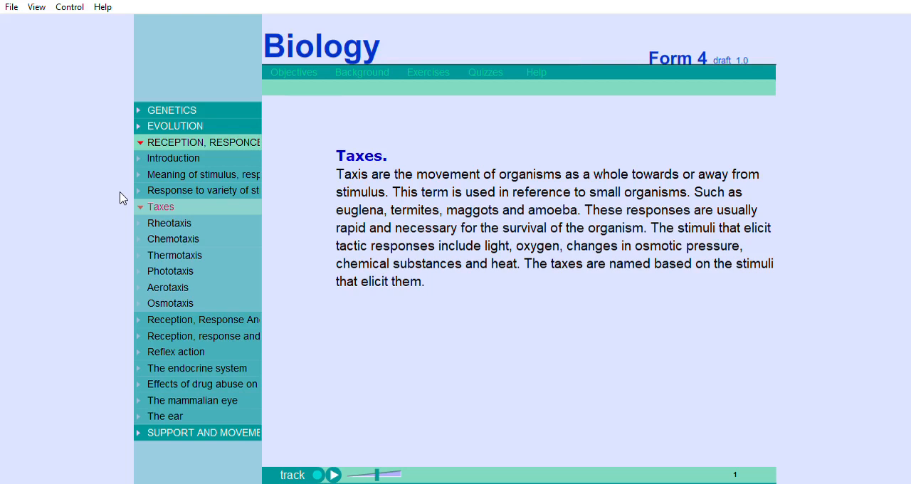
# Go to the Rheotaxis page with its fish animation
pyautogui.click(169, 223)
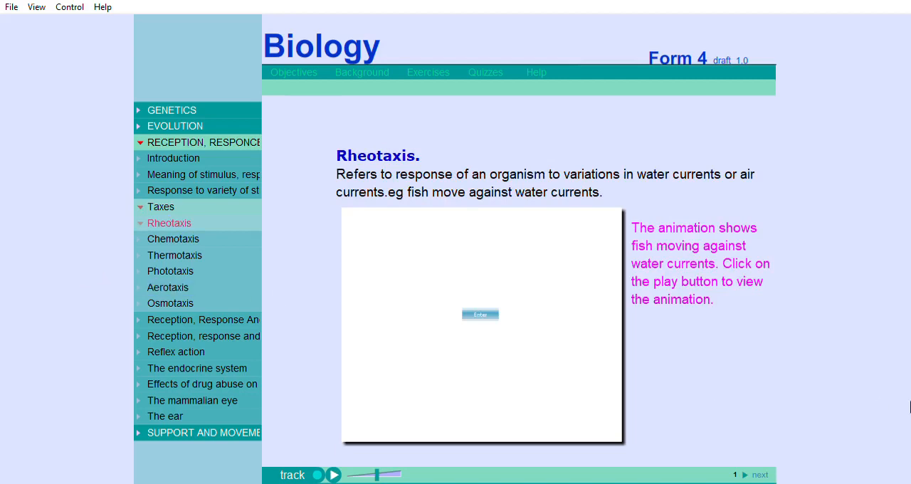
pyautogui.moveTo(883, 404)
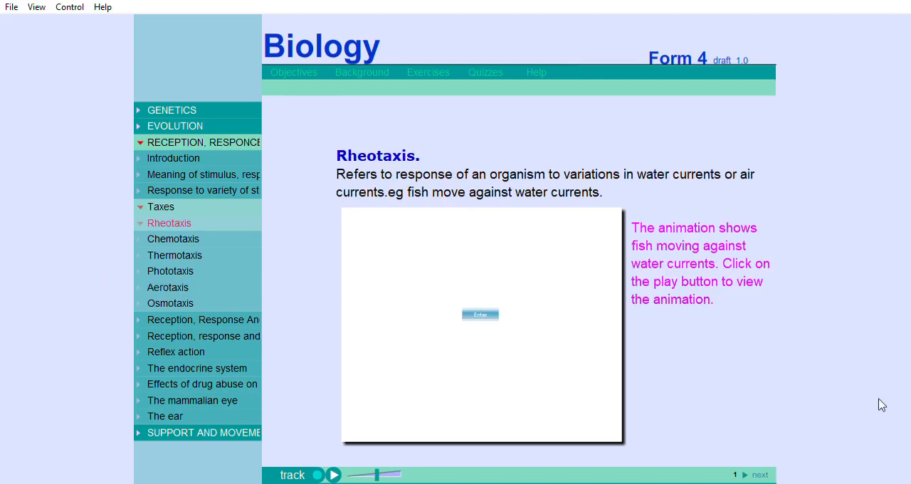
pyautogui.moveTo(781, 379)
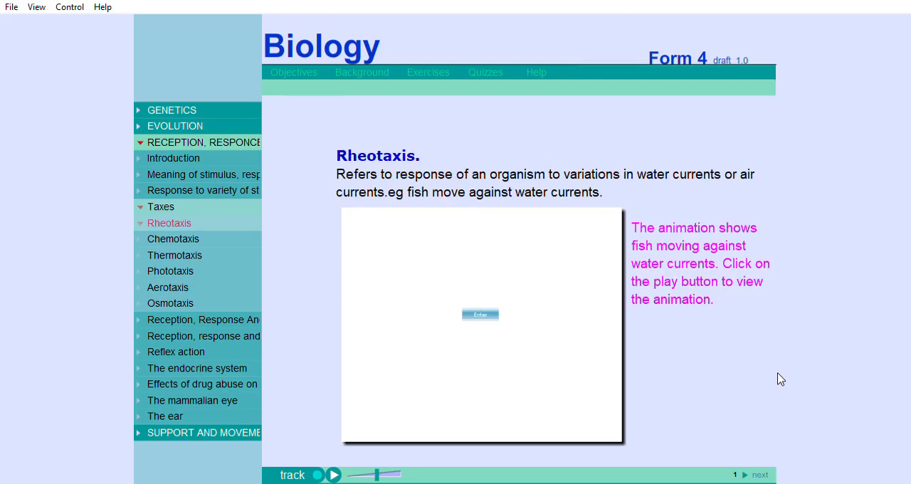
pyautogui.moveTo(569, 334)
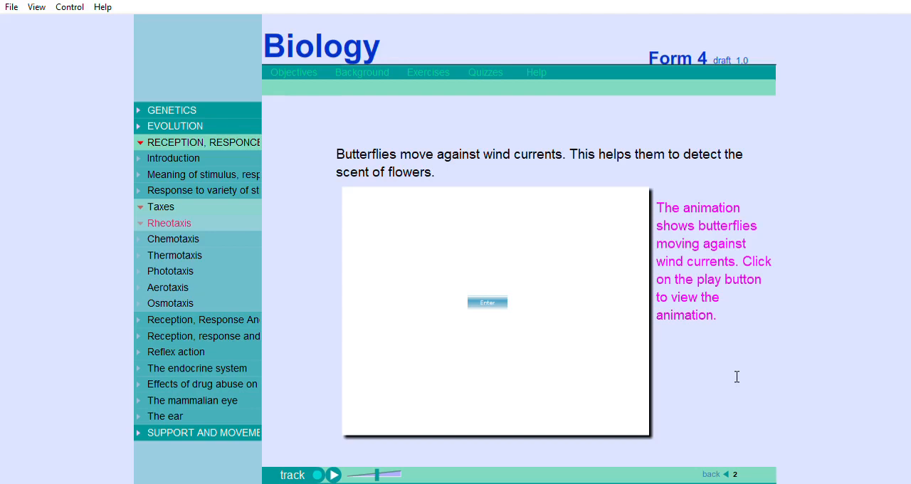
# Play the butterfly animation showing the wind direction arrow over the grass
pyautogui.click(487, 301)
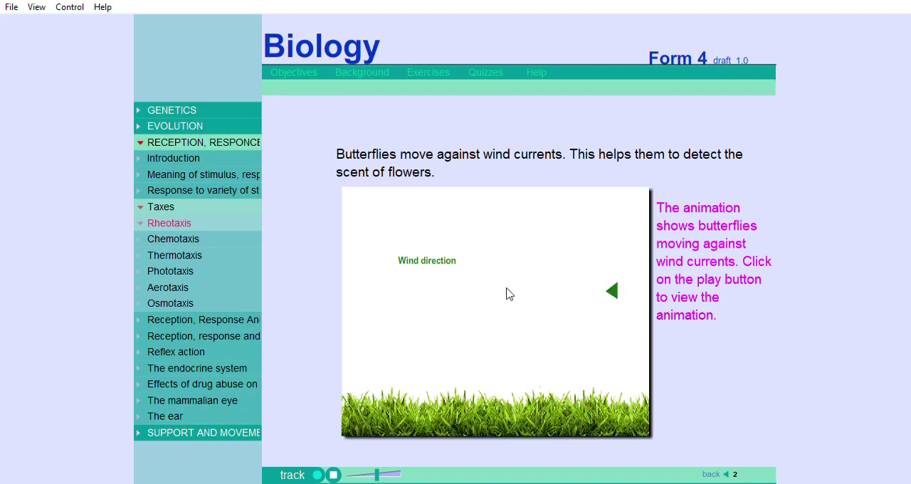
pyautogui.click(611, 290)
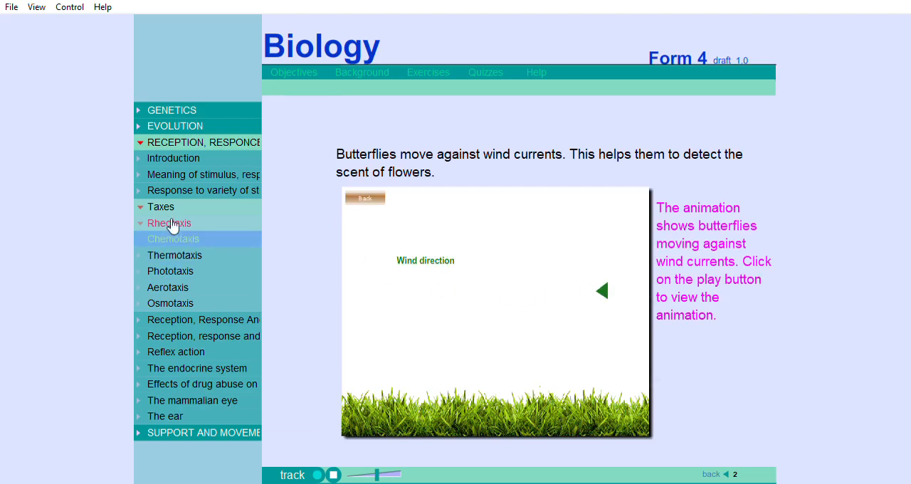
# Go to the Chemotaxis page with its female reproductive system diagram
pyautogui.click(173, 238)
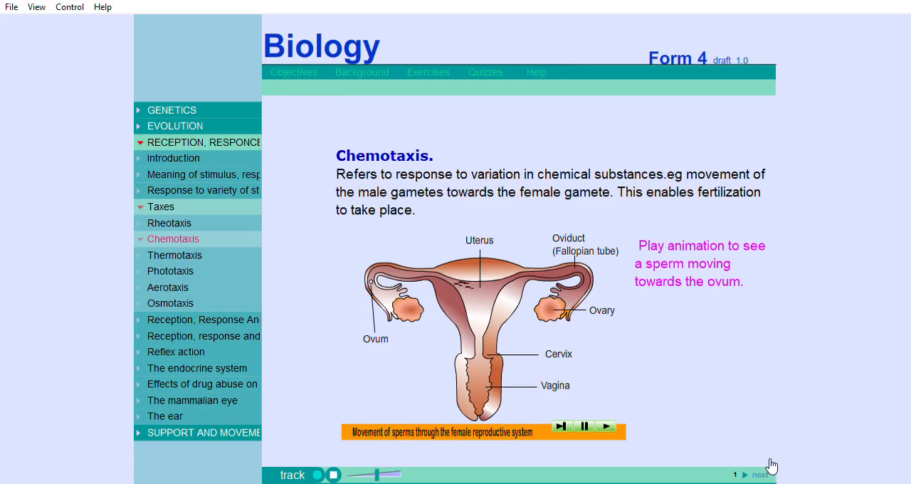
# Move to the second Chemotaxis page and play its mosquito-spraying animation
pyautogui.click(760, 475)
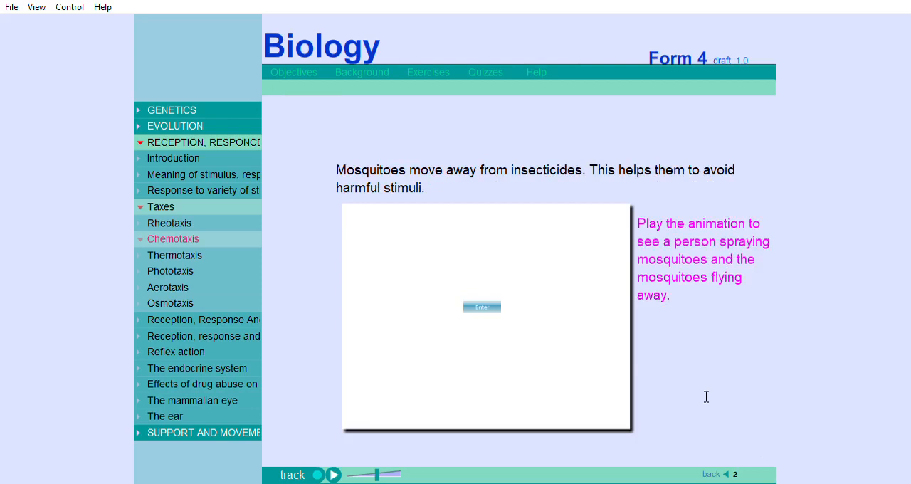
pyautogui.moveTo(489, 281)
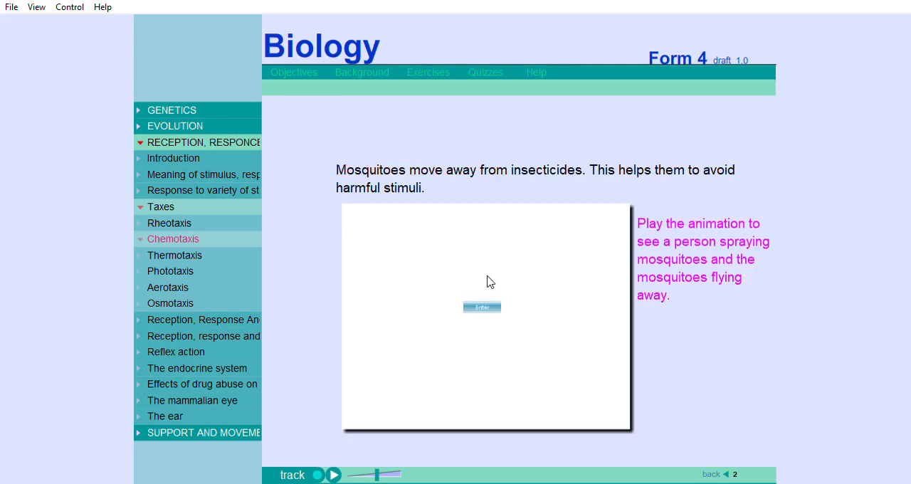
pyautogui.click(482, 306)
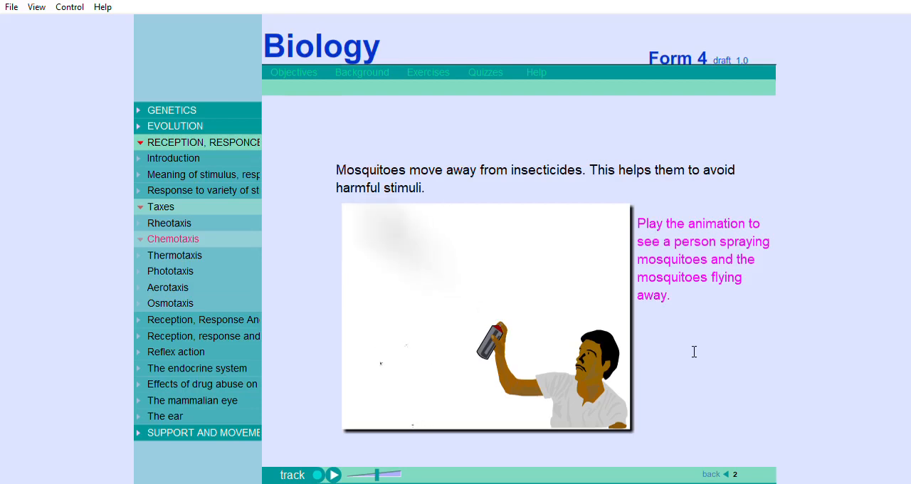
pyautogui.moveTo(227, 244)
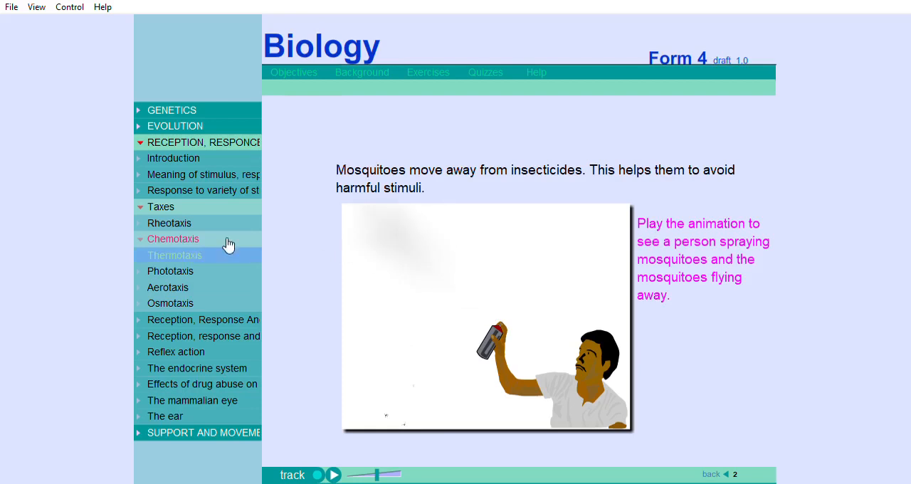
# Go to the Thermotaxis page and play its lamp-and-water-tank paramecium animation
pyautogui.click(175, 255)
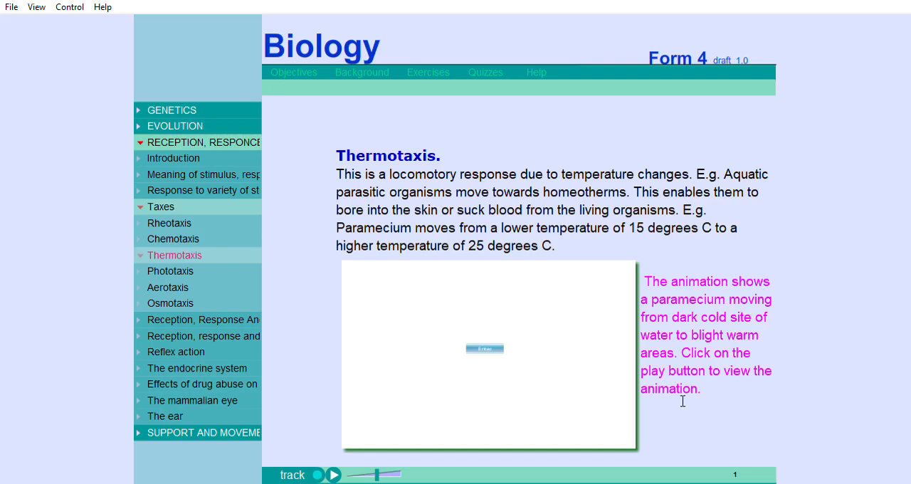
pyautogui.moveTo(662, 393)
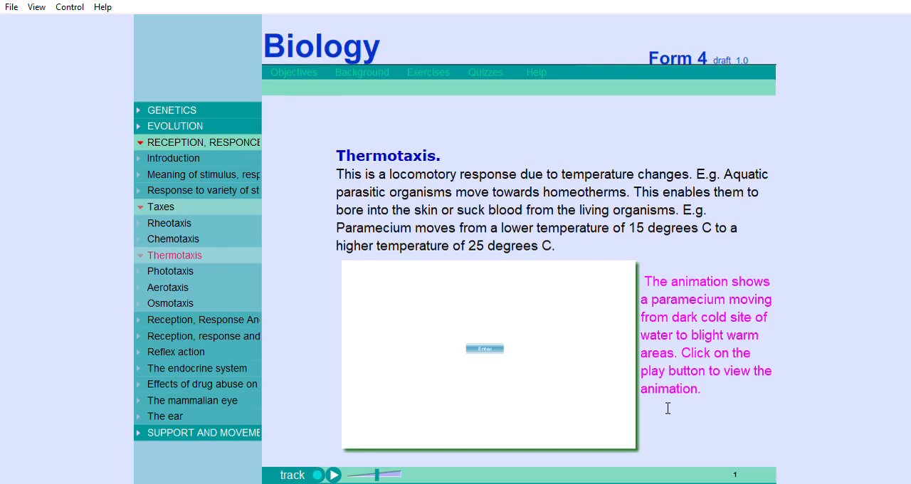
pyautogui.click(484, 348)
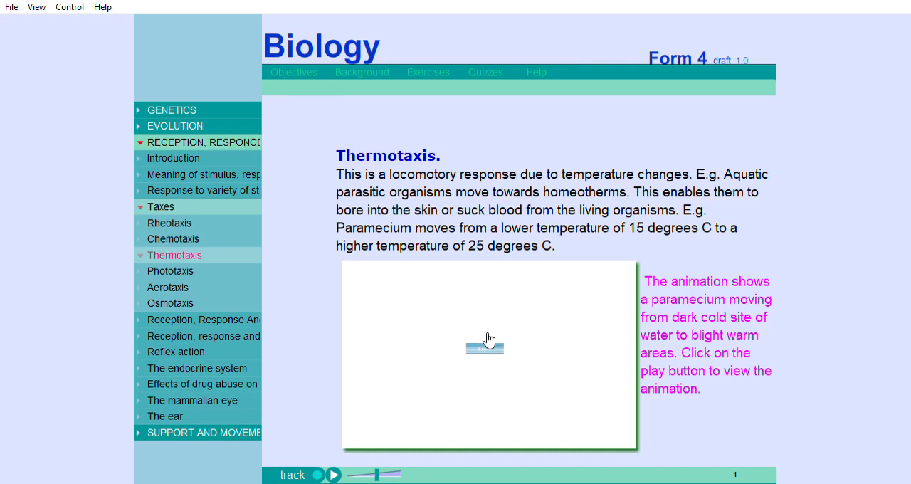
pyautogui.click(332, 475)
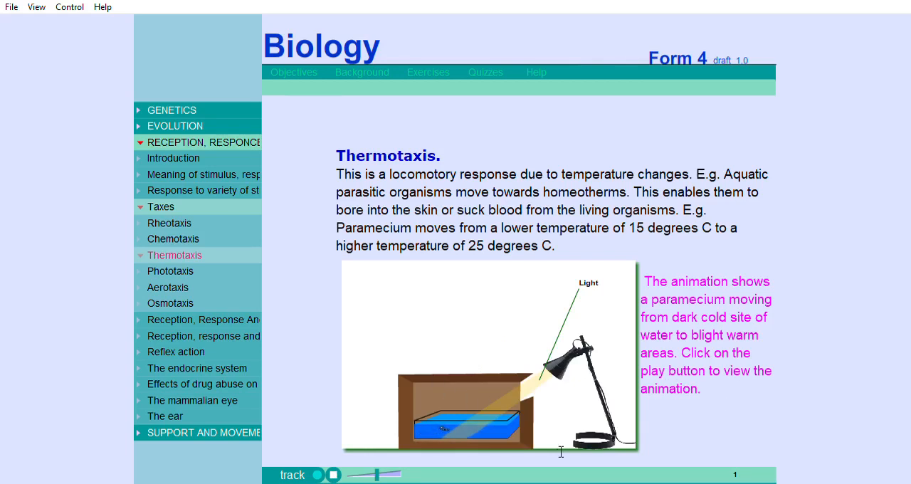
pyautogui.moveTo(170, 271)
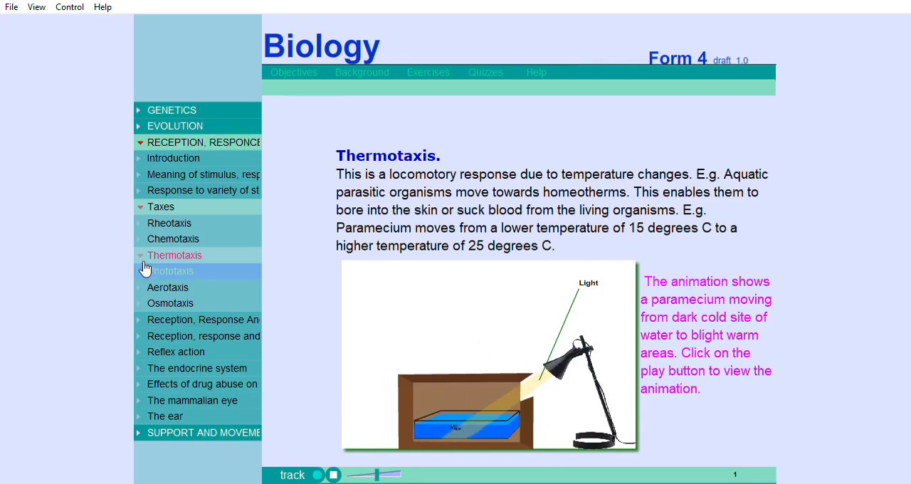
# Go to the Phototaxis page and play its euglena and spirogyra animation
pyautogui.click(170, 271)
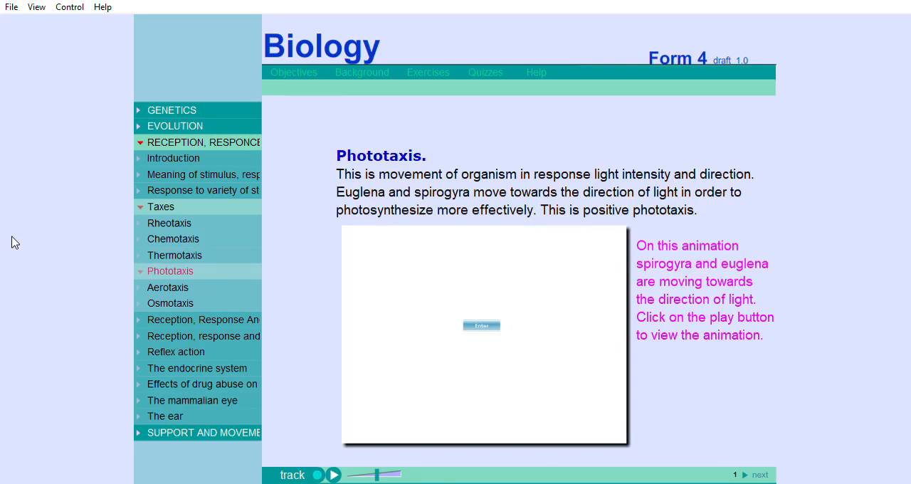
pyautogui.moveTo(464, 404)
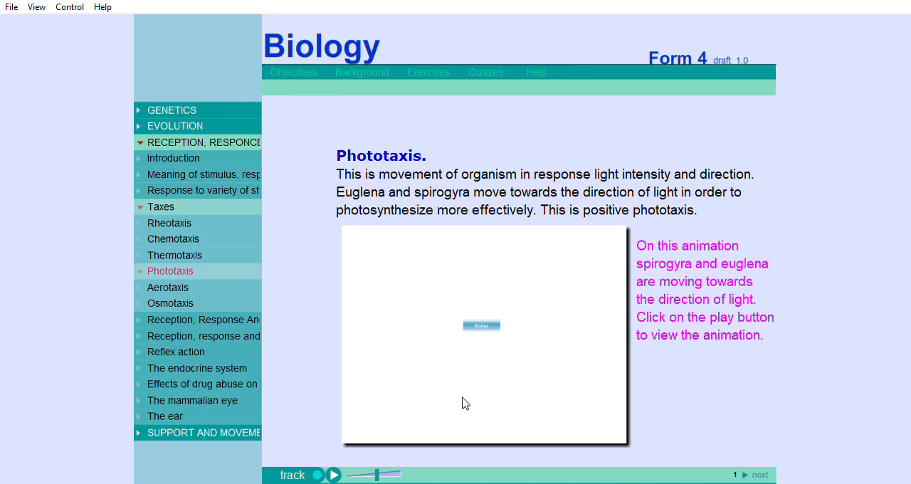
pyautogui.moveTo(667, 420)
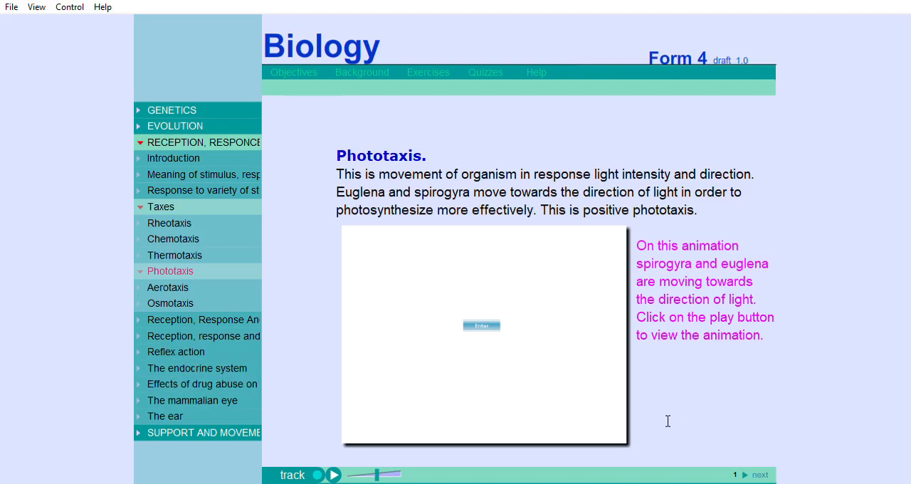
pyautogui.moveTo(662, 420)
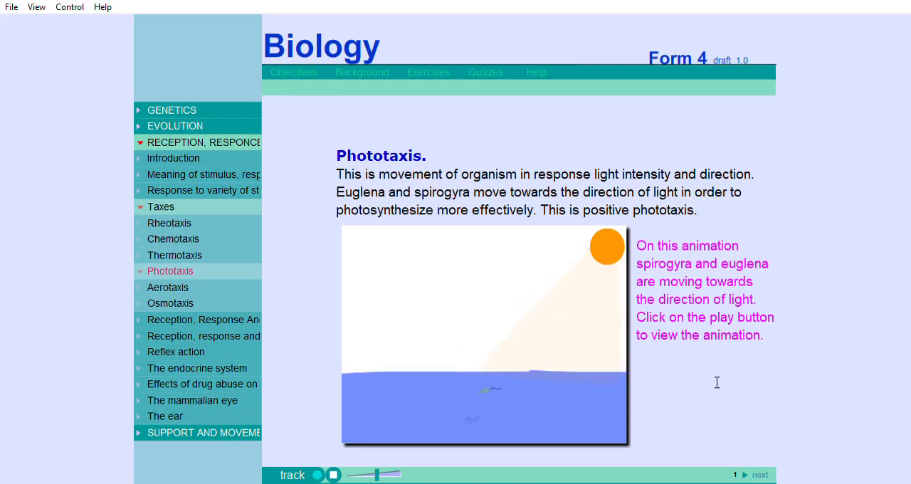
pyautogui.click(322, 475)
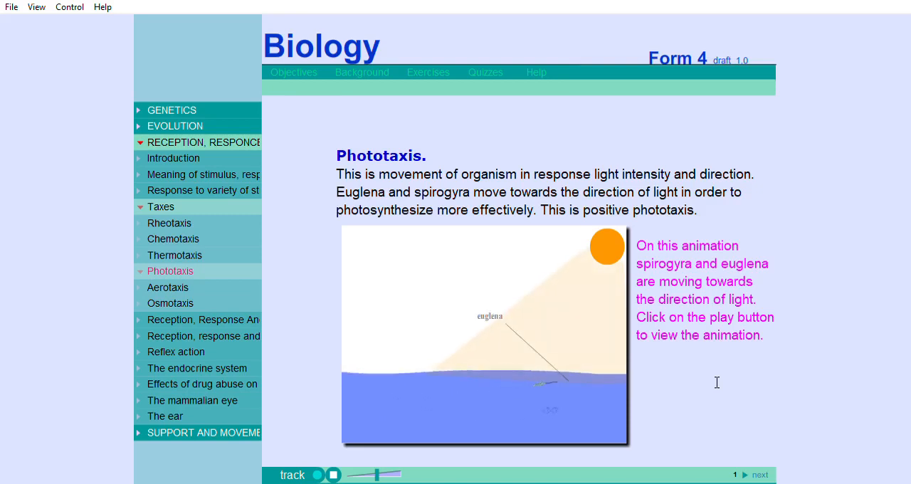
pyautogui.click(321, 474)
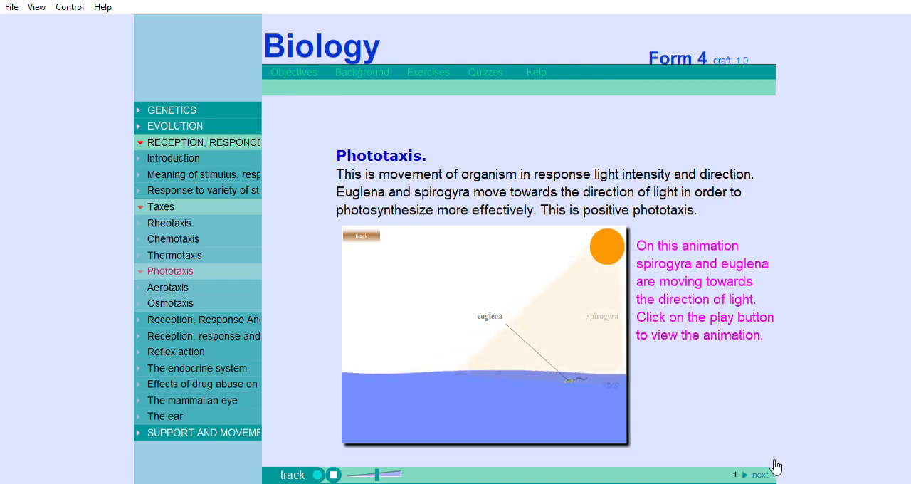
# Move to the second Phototaxis page and play its termite lit/dark box animation
pyautogui.click(759, 475)
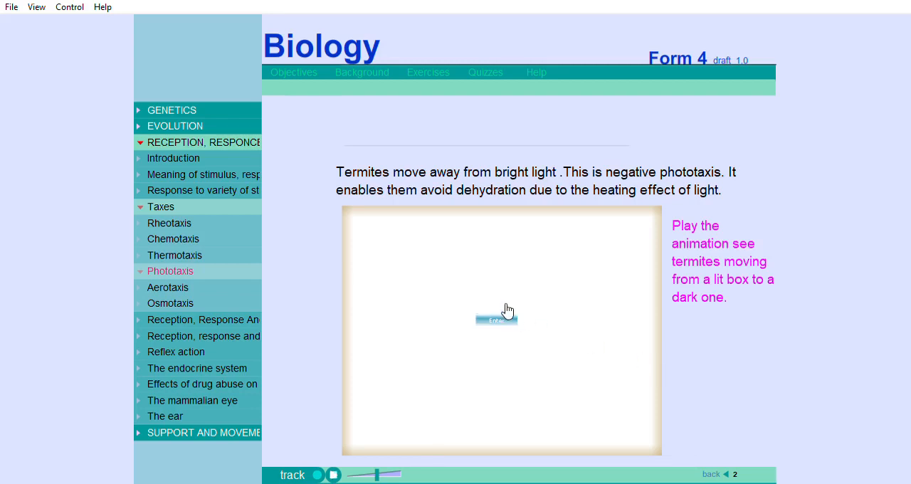
pyautogui.click(497, 318)
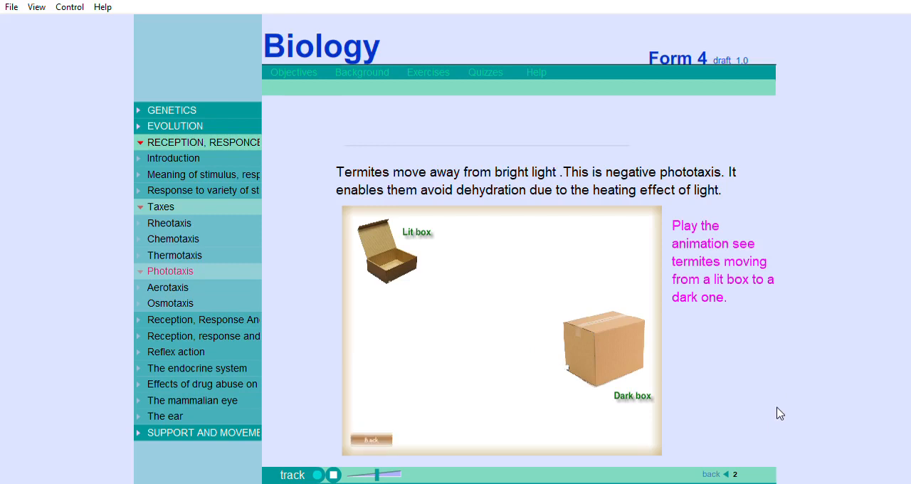
# Go to the Aerotaxis page with its amoeba oxygen-concentration animation
pyautogui.click(168, 287)
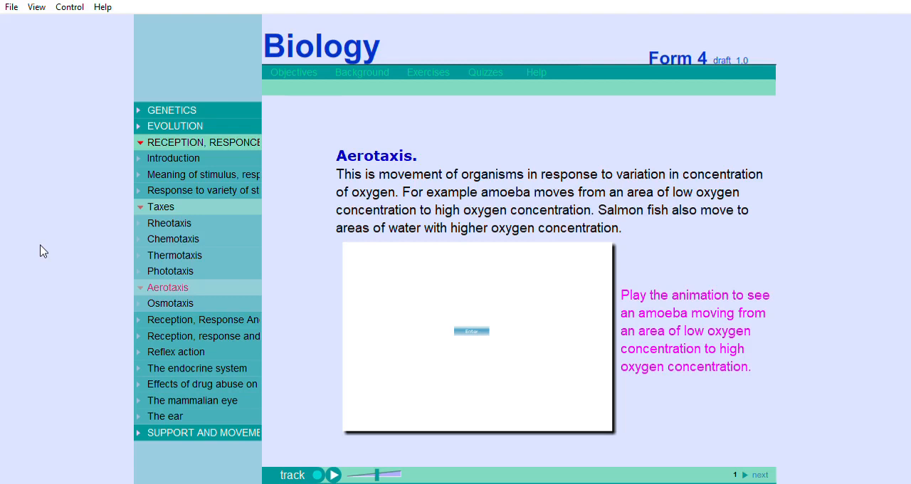
pyautogui.moveTo(171, 375)
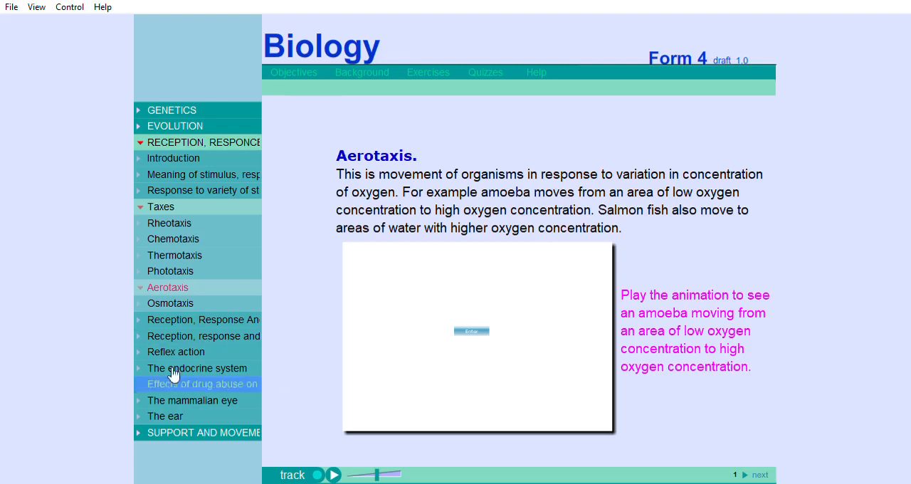
pyautogui.moveTo(696, 428)
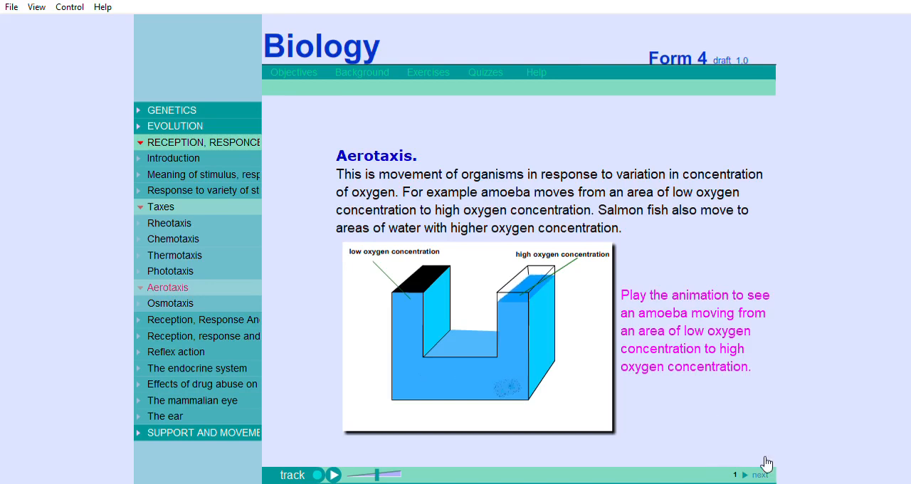
# Move to the second Aerotaxis page and play its salmon turbulent-water video clip
pyautogui.click(761, 475)
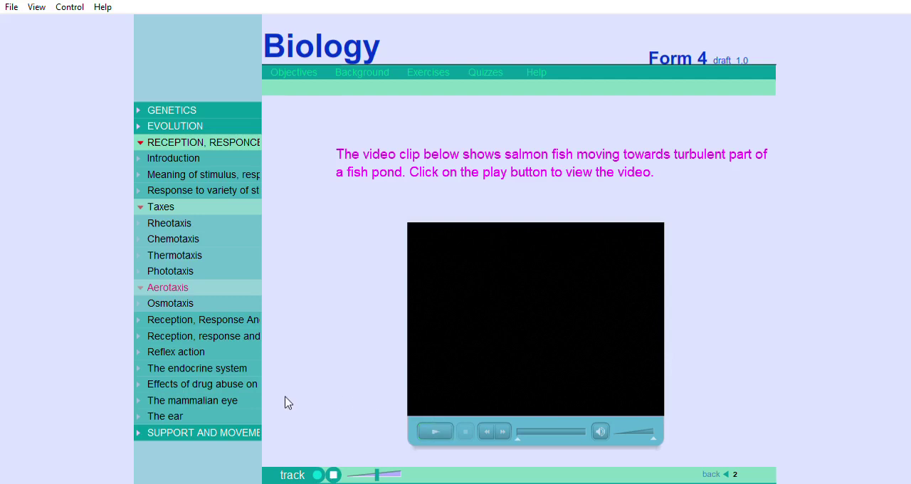
pyautogui.click(434, 430)
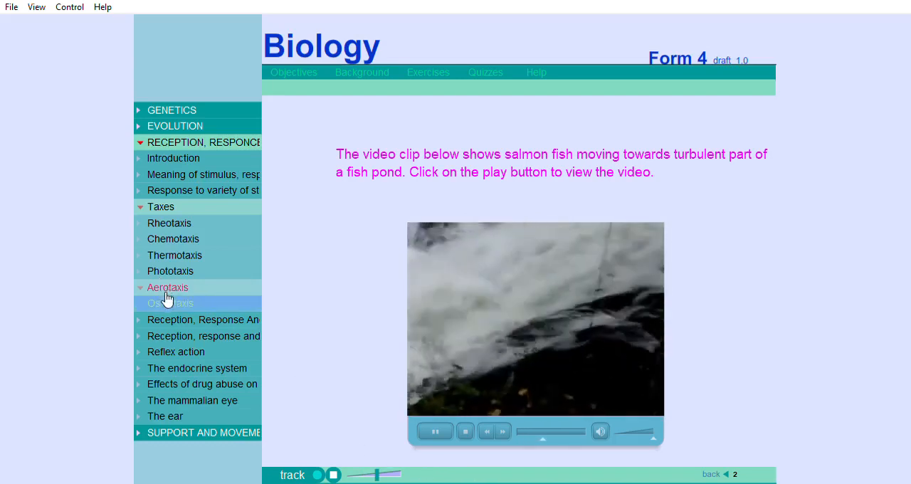
# Open the Osmotaxis page on sea crabs digging into sand from the left menu
pyautogui.click(169, 303)
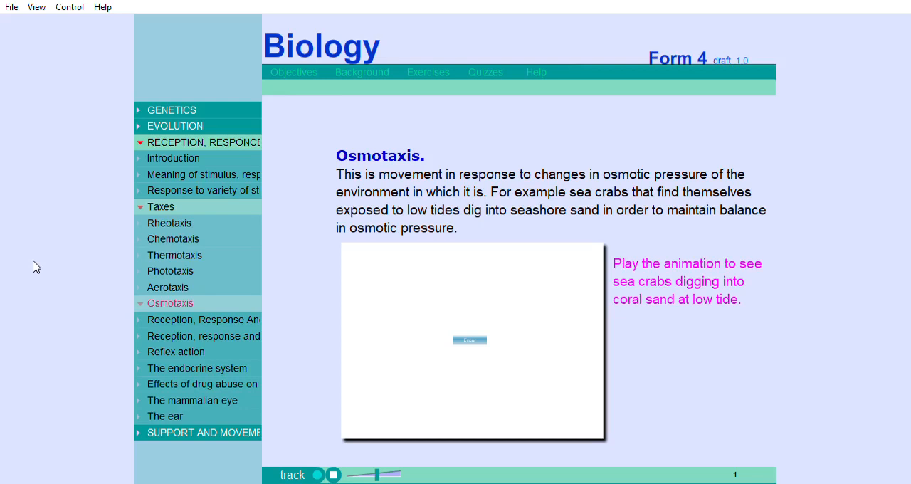
pyautogui.moveTo(120, 392)
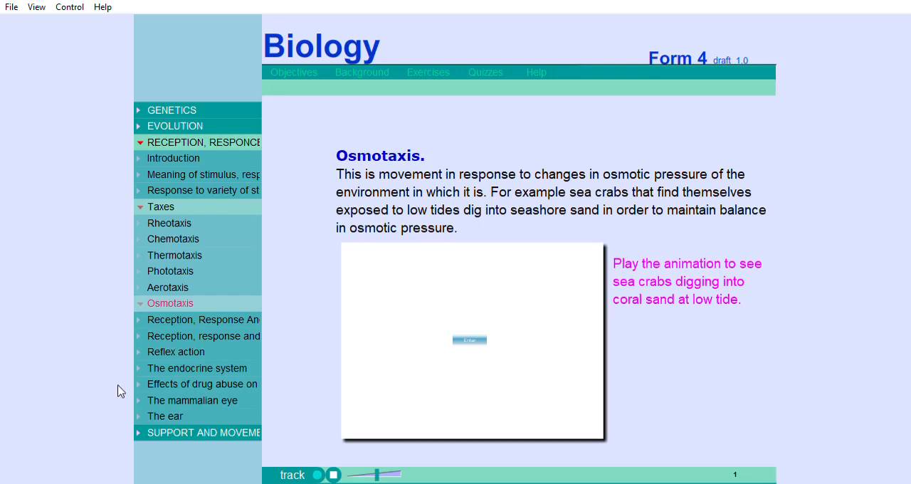
pyautogui.moveTo(109, 388)
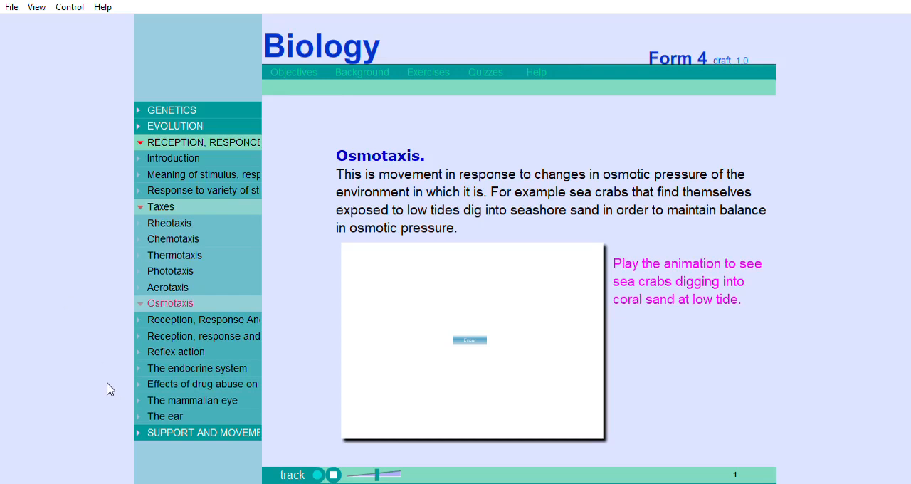